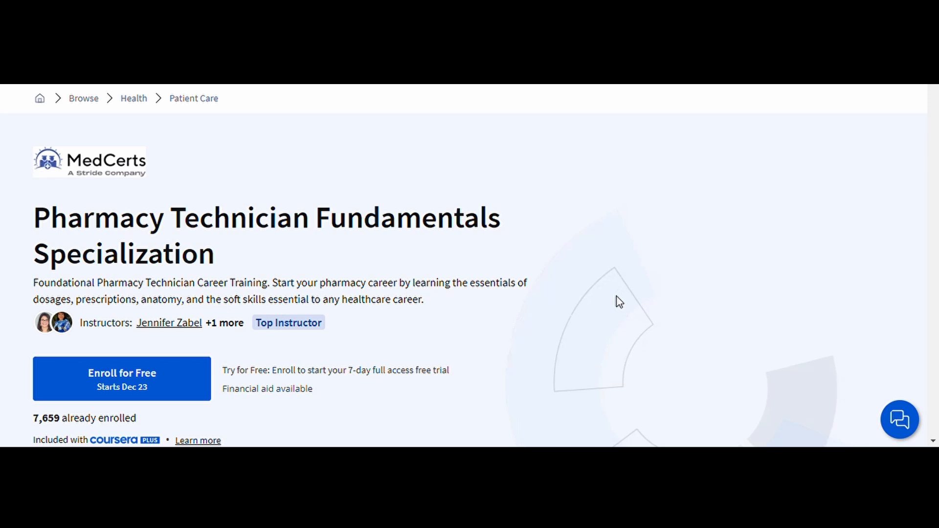
Read the Pharmacy Technician Fundamentals page down to its 4-course series, then go to Drug Development
scroll(down, 3)
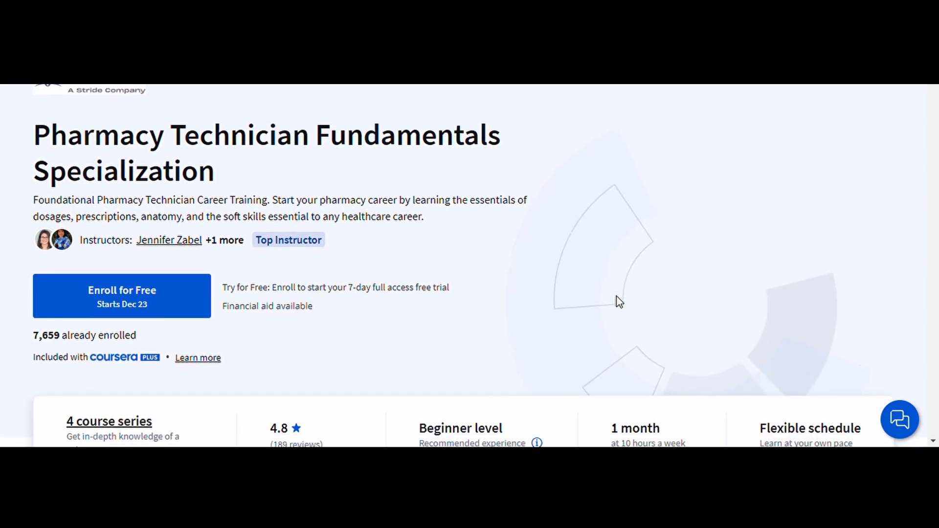
scroll(down, 3)
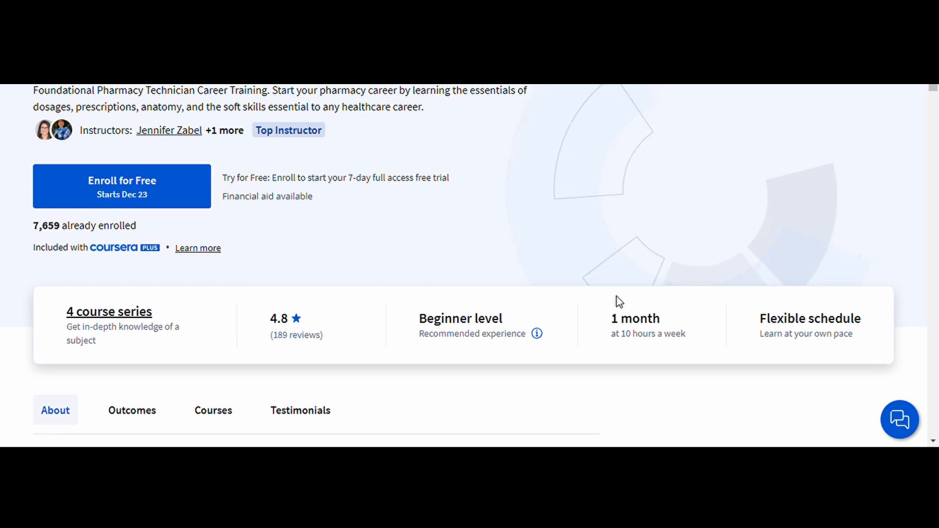
scroll(down, 3)
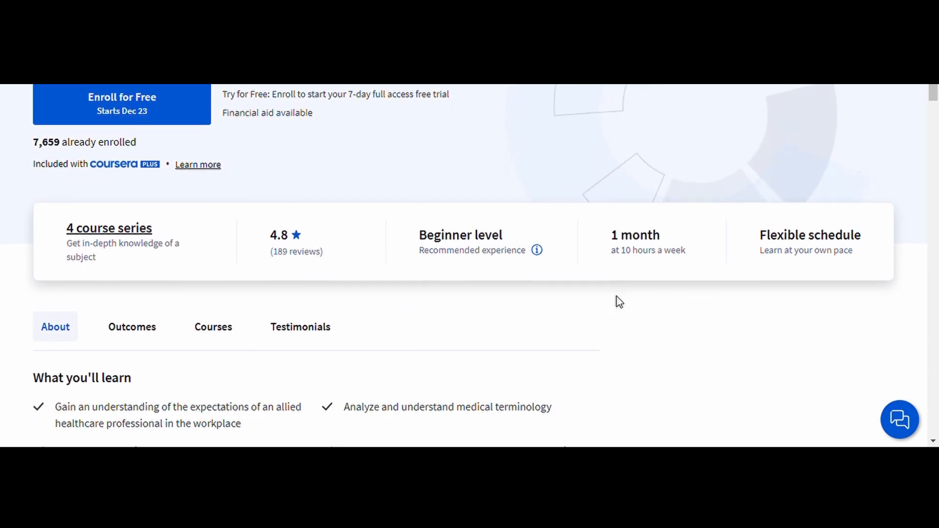
scroll(down, 3)
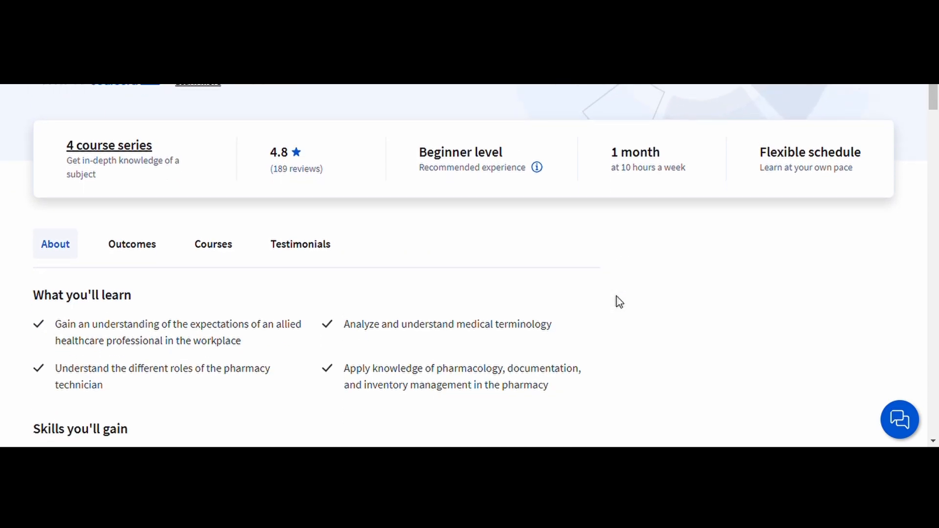
scroll(down, 3)
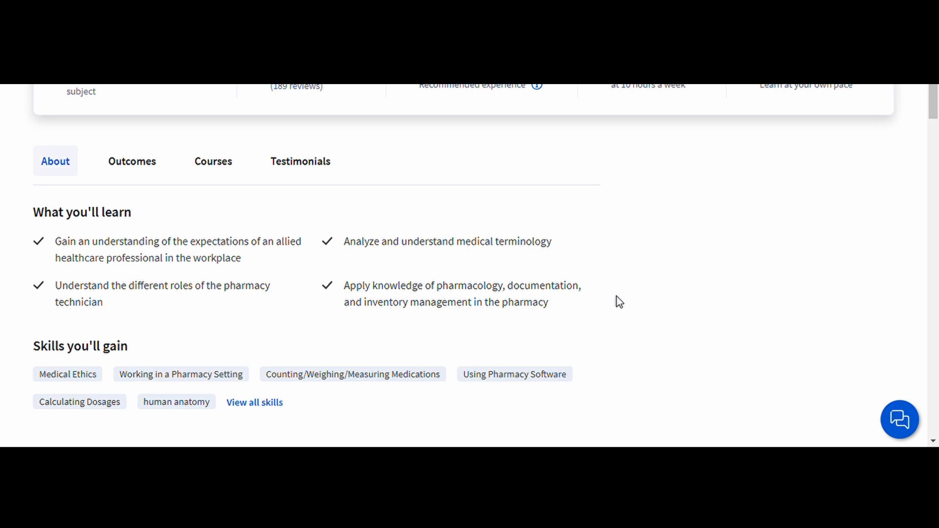
scroll(down, 3)
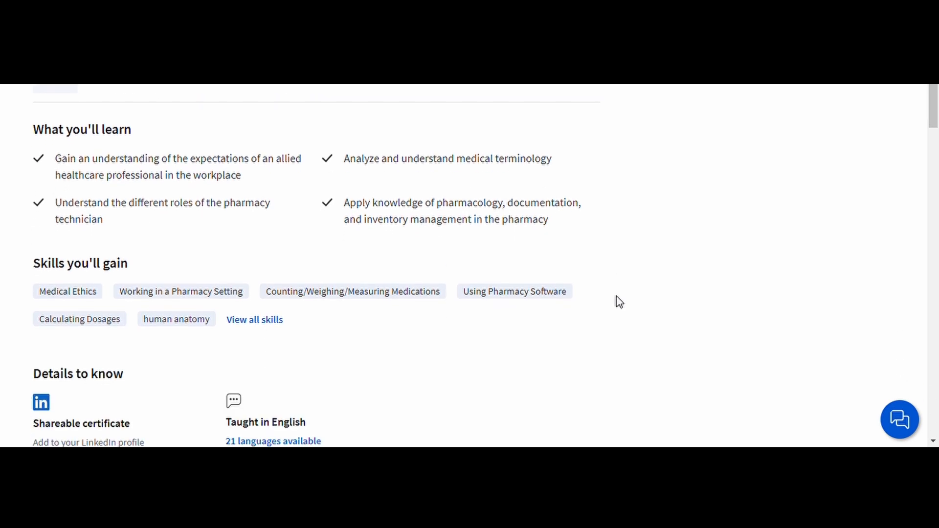
scroll(down, 3)
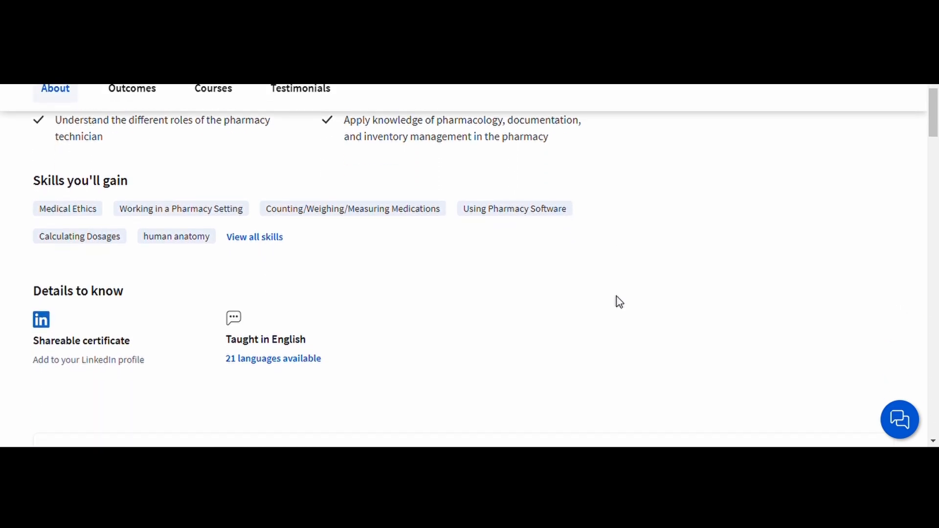
scroll(down, 3)
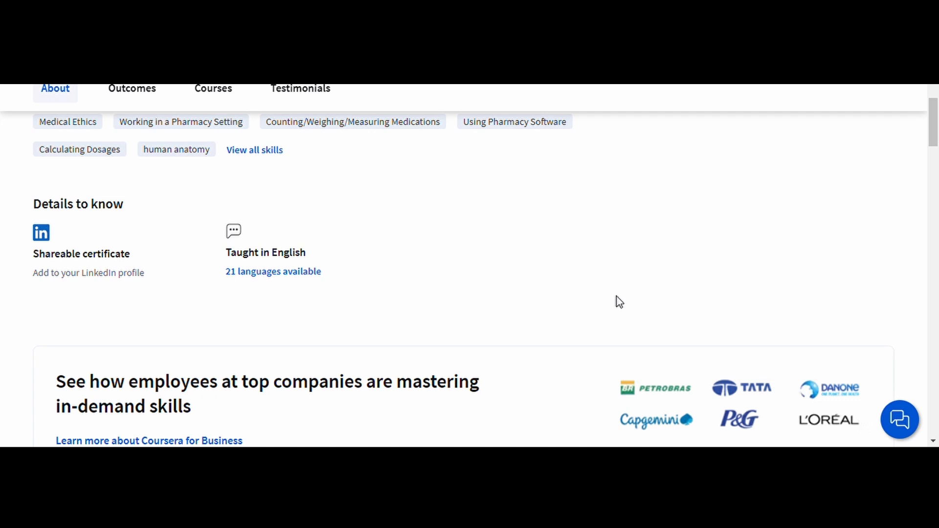
scroll(down, 3)
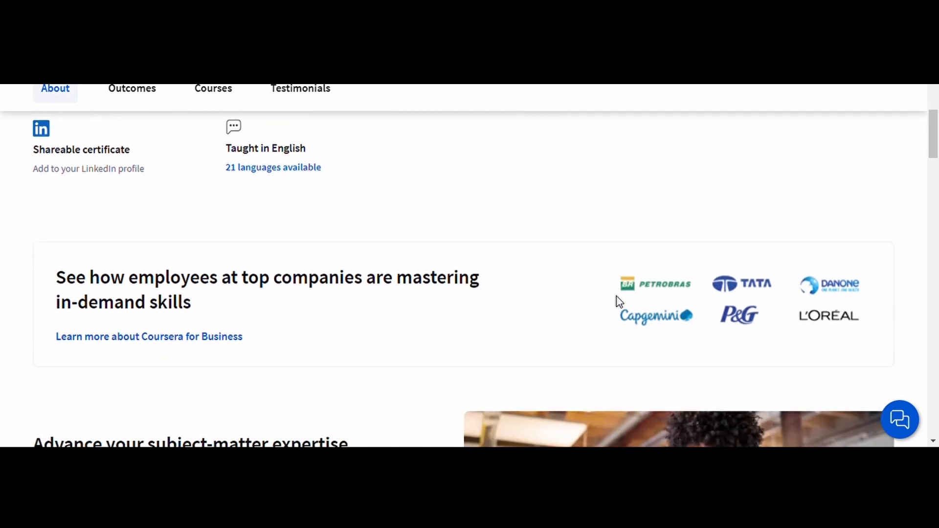
scroll(down, 3)
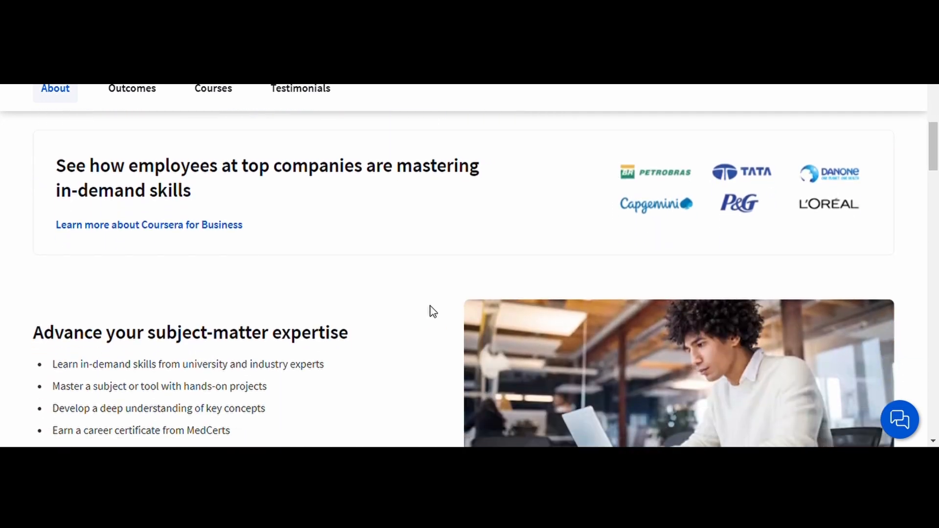
scroll(down, 3)
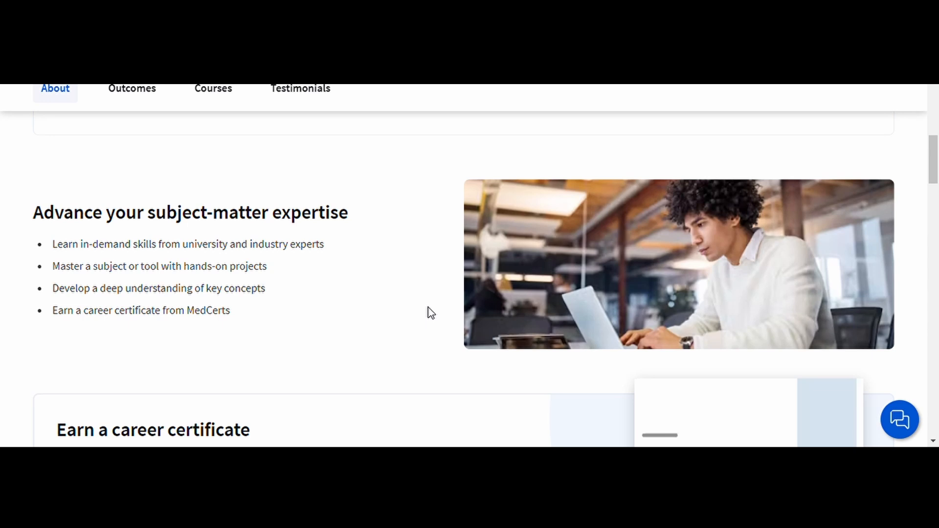
scroll(down, 3)
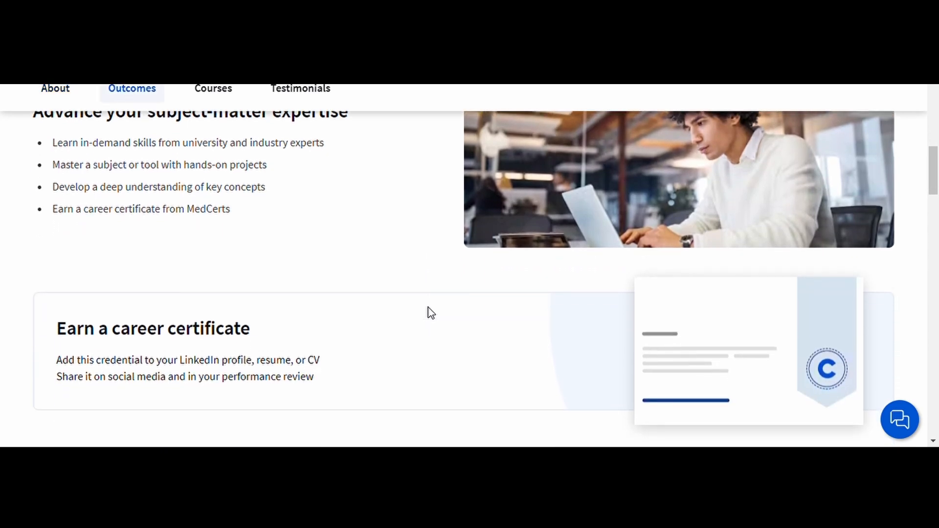
scroll(down, 3)
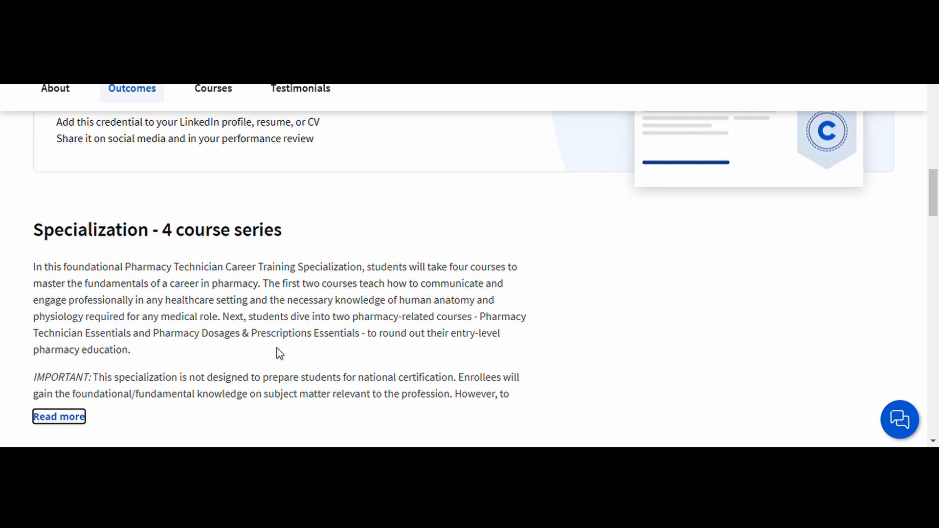
click(58, 416)
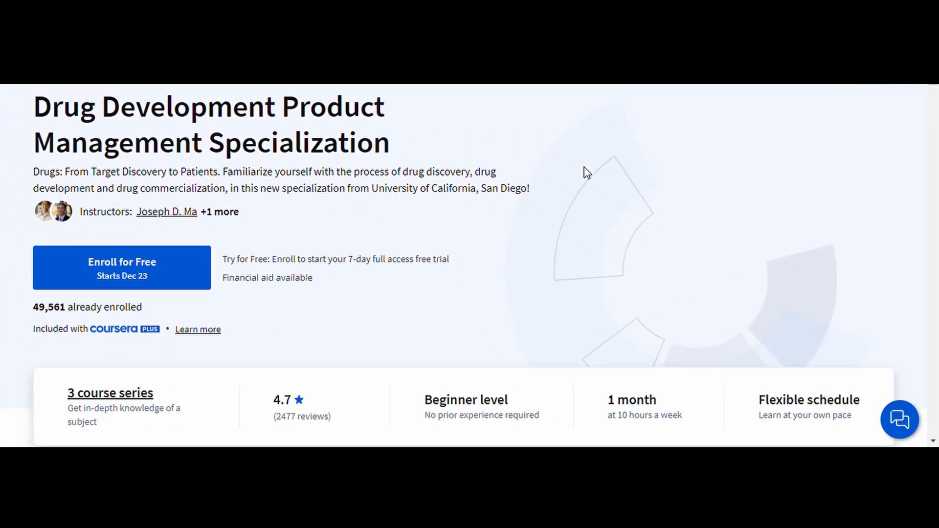
Read the Drug Development Product Management page's skills, details and outcomes down to its 3-course series
scroll(down, 3)
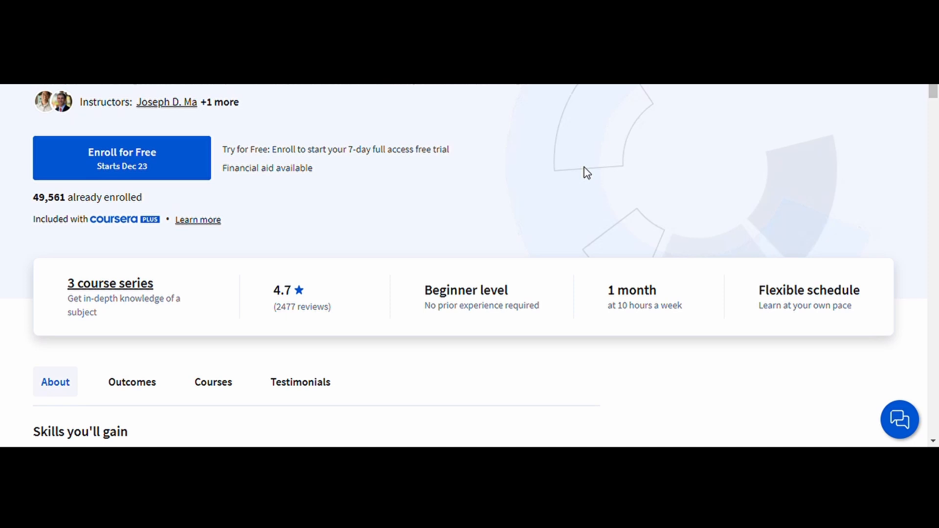
scroll(down, 3)
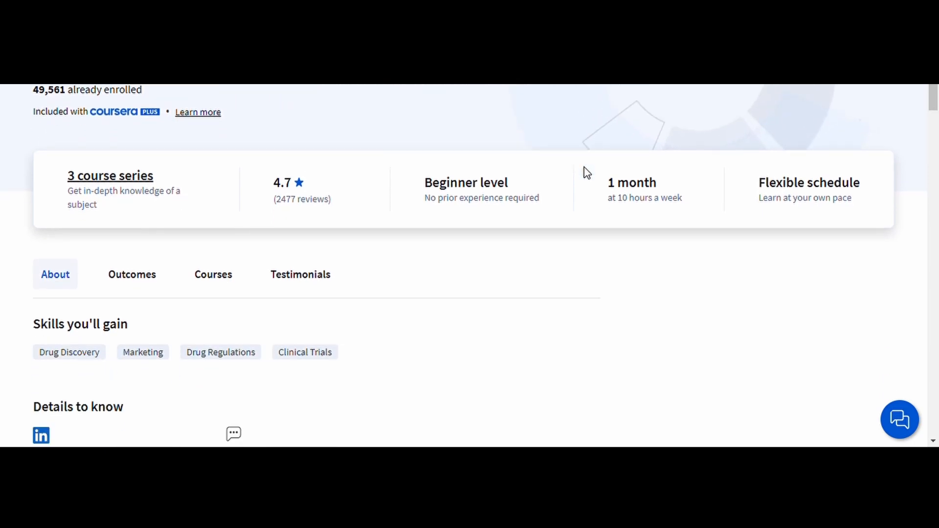
scroll(down, 3)
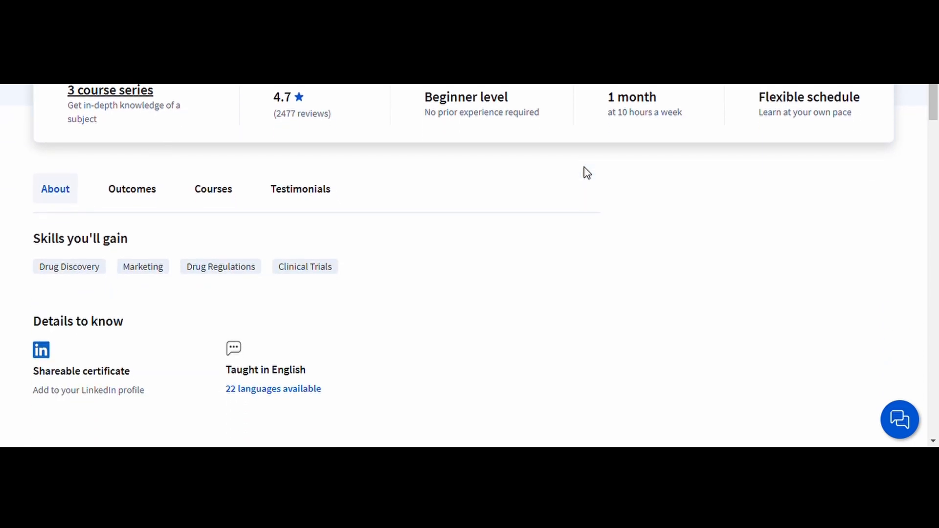
scroll(down, 3)
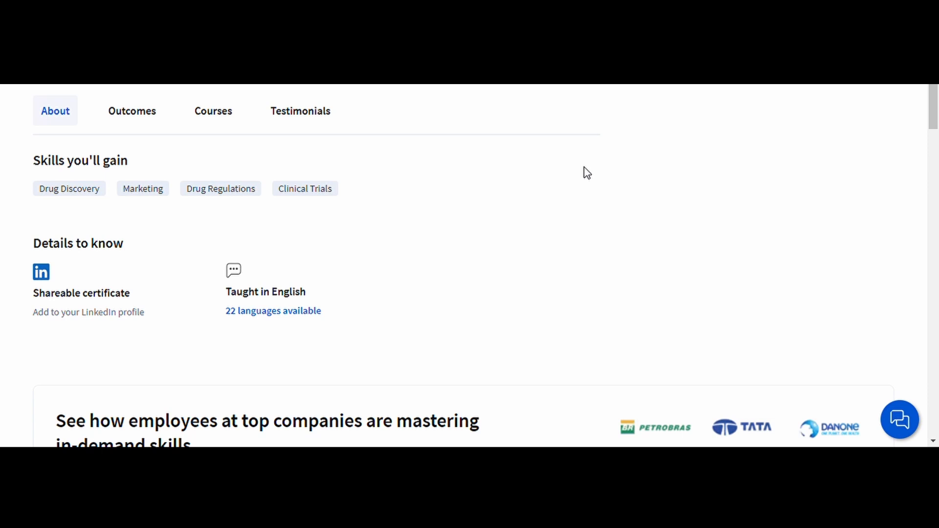
scroll(down, 3)
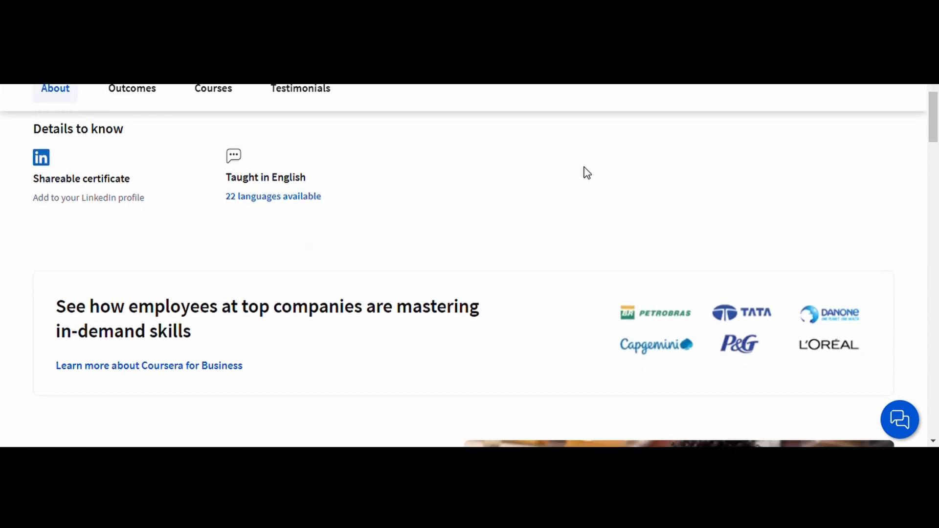
scroll(down, 3)
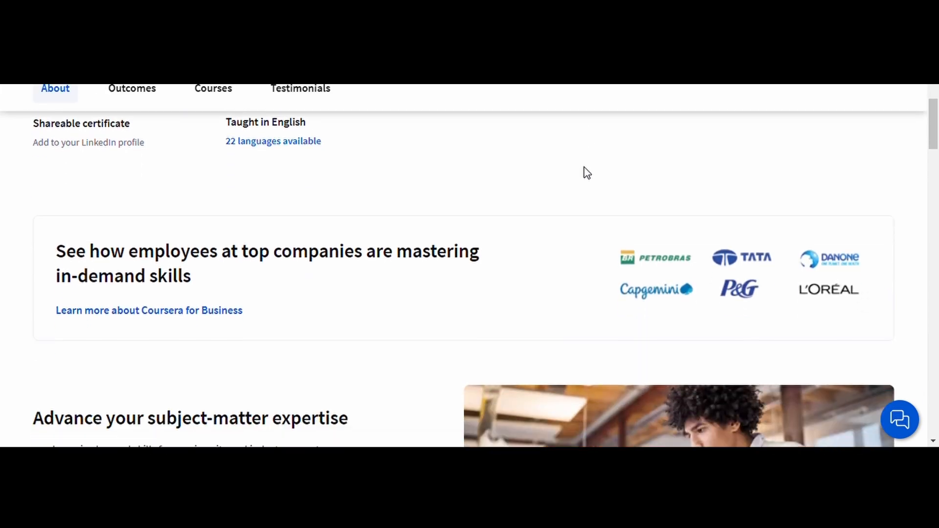
scroll(down, 3)
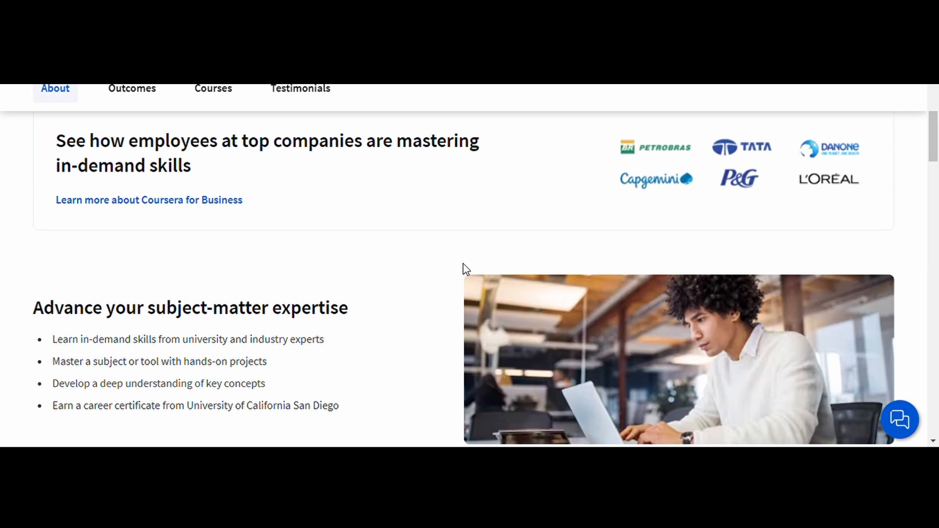
scroll(down, 3)
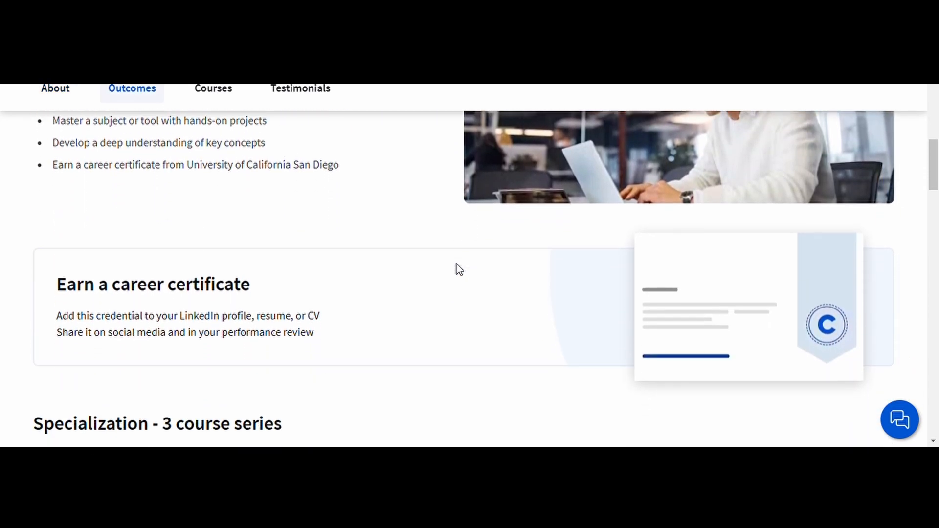
scroll(down, 3)
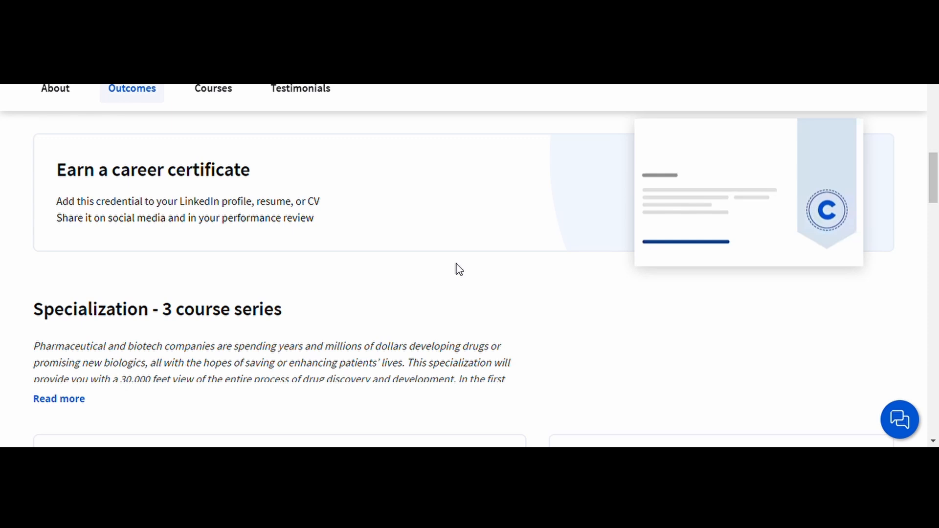
scroll(down, 3)
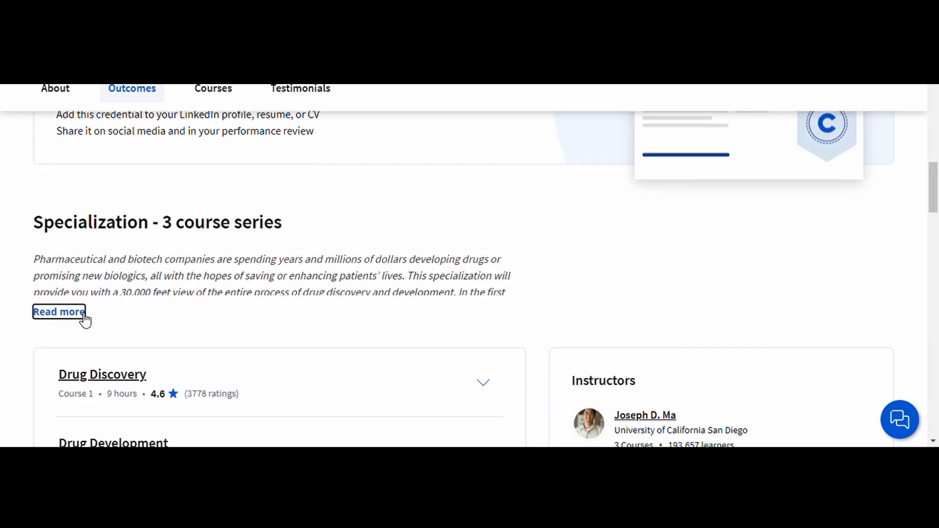
Expand the series description and Drug Discovery course details, reading What you'll learn and instructors
click(58, 311)
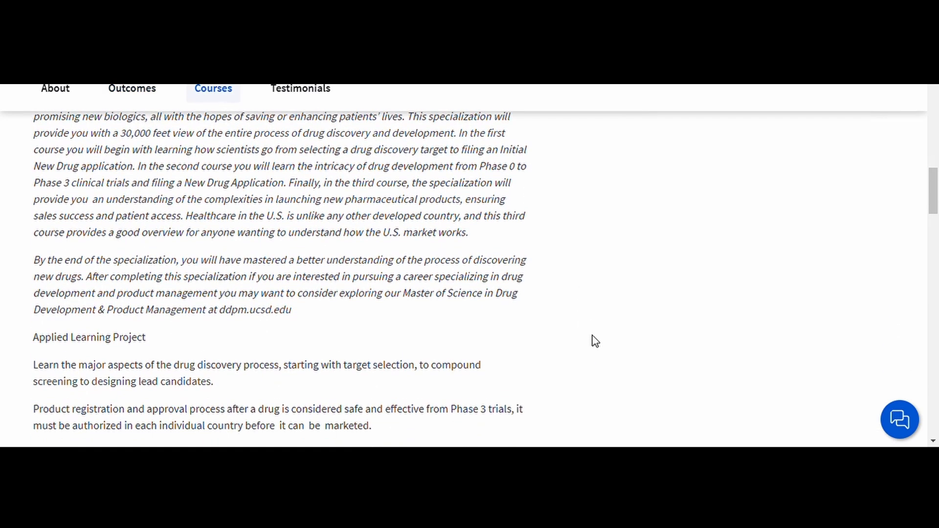
scroll(down, 3)
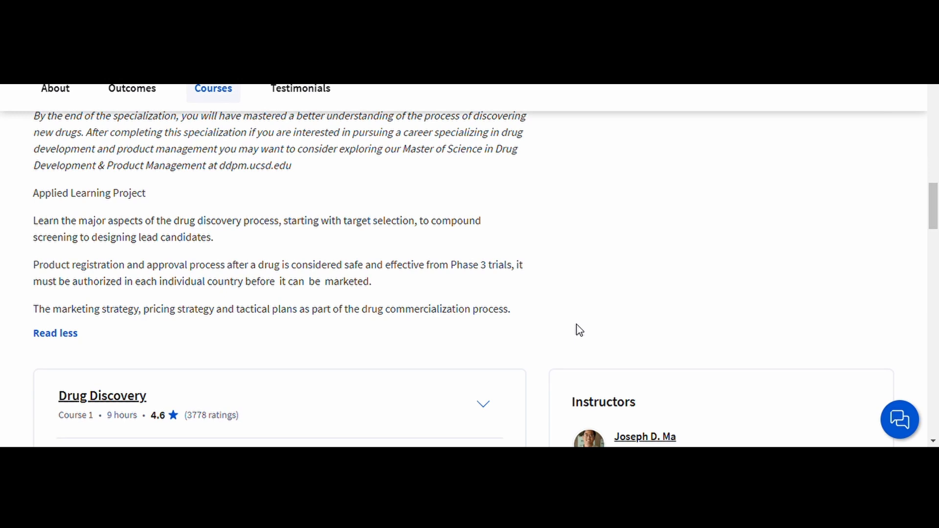
click(482, 403)
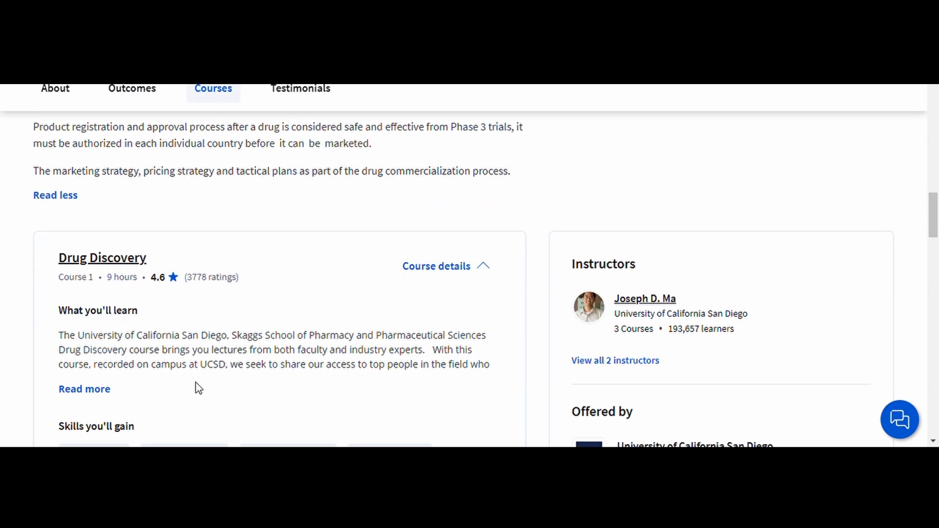
scroll(down, 3)
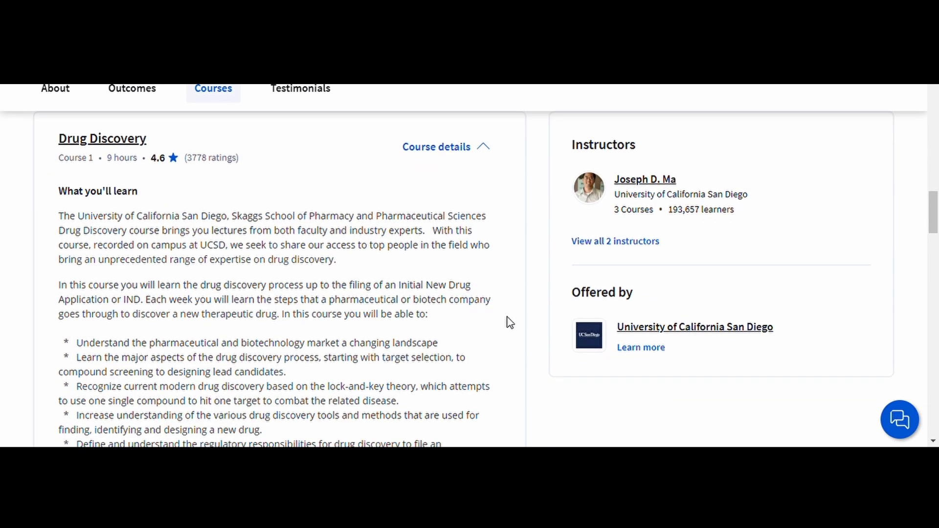
scroll(down, 3)
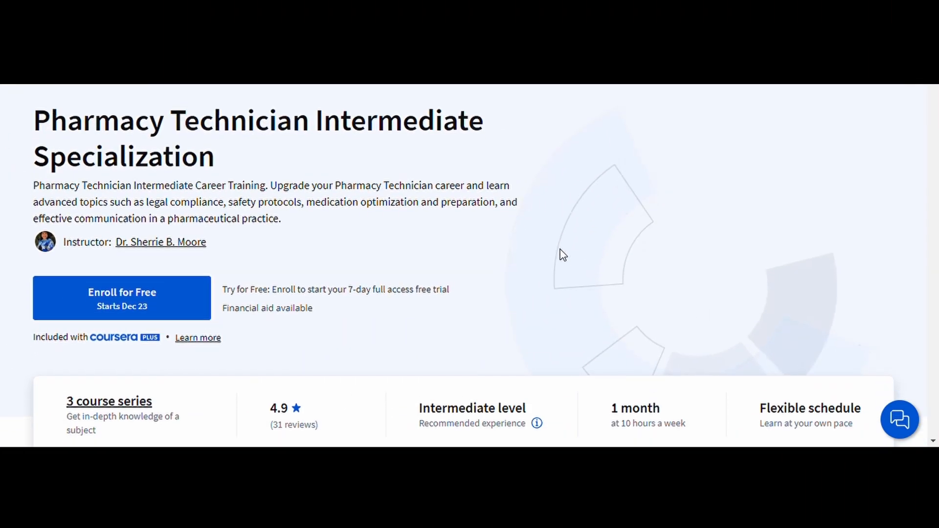
Read the Pharmacy Technician Intermediate page's About, Skills, Details and Outcomes down to the Courses description
scroll(down, 3)
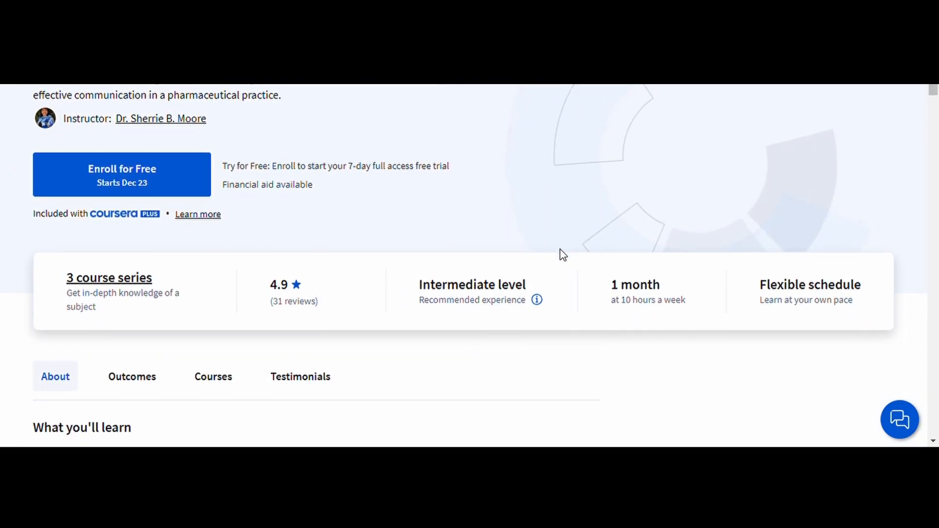
scroll(down, 3)
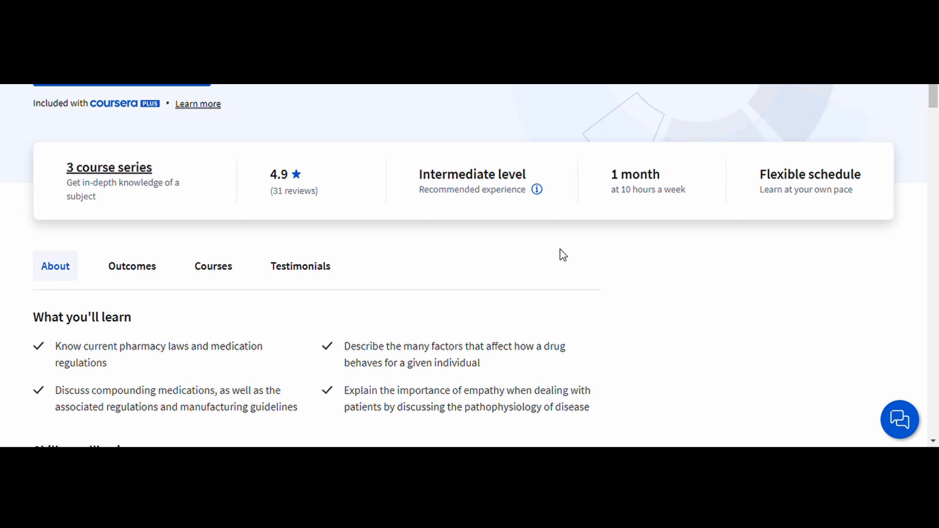
scroll(down, 3)
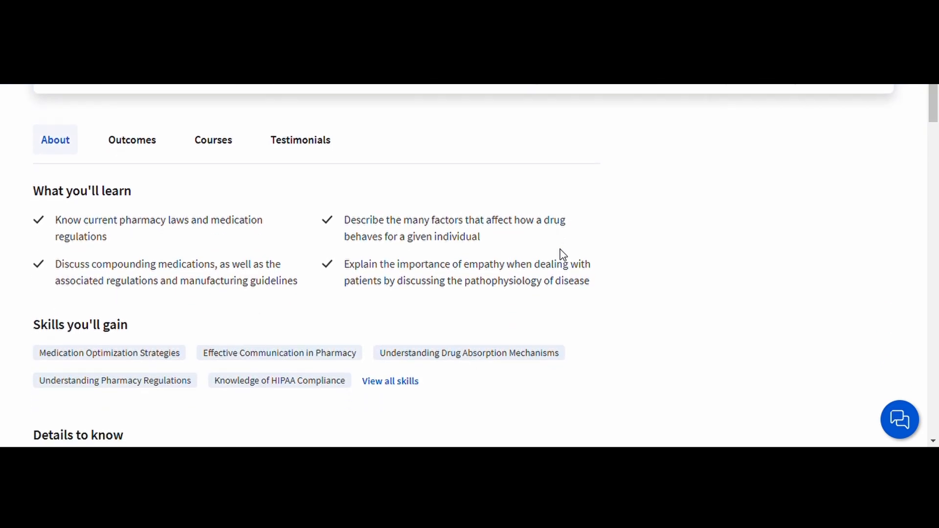
scroll(down, 3)
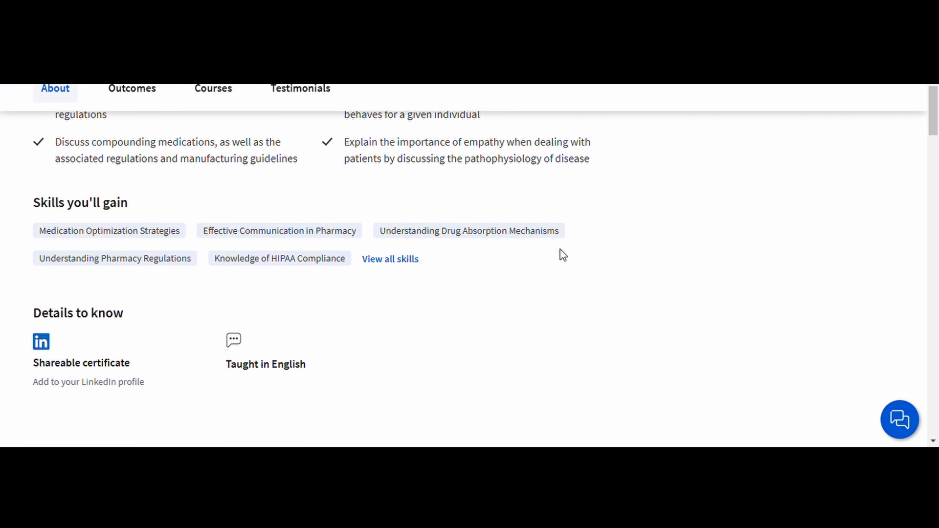
scroll(down, 3)
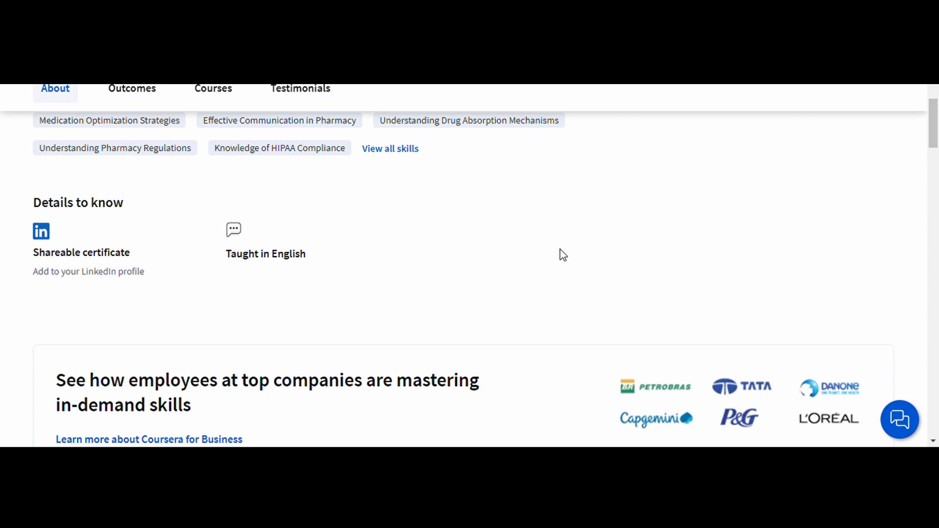
scroll(down, 3)
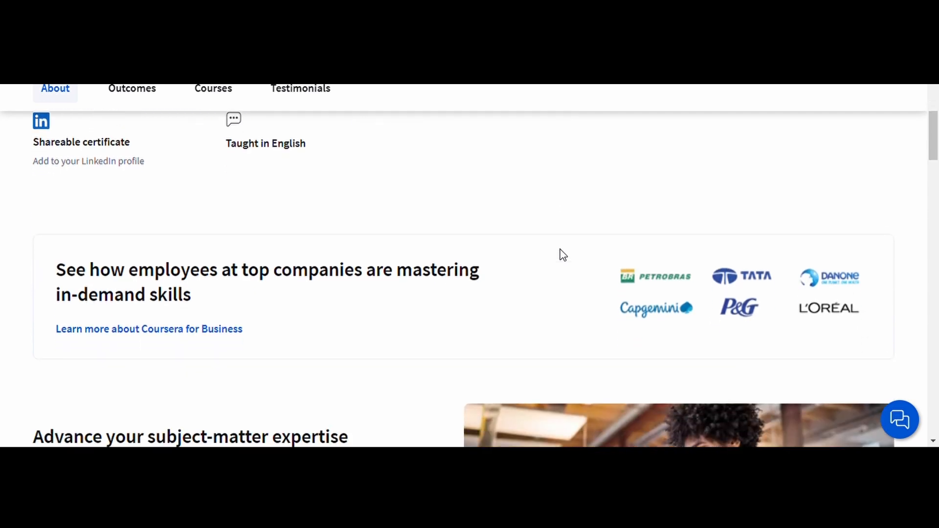
scroll(down, 3)
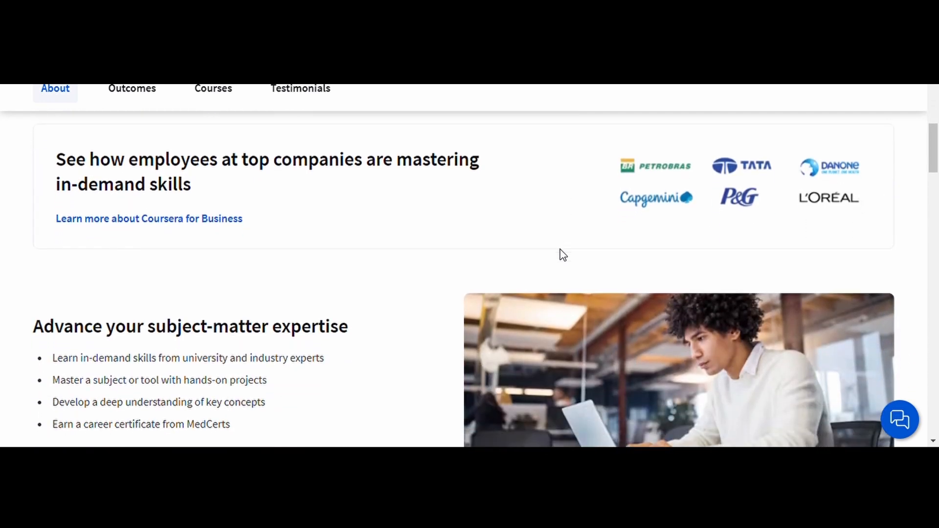
scroll(down, 3)
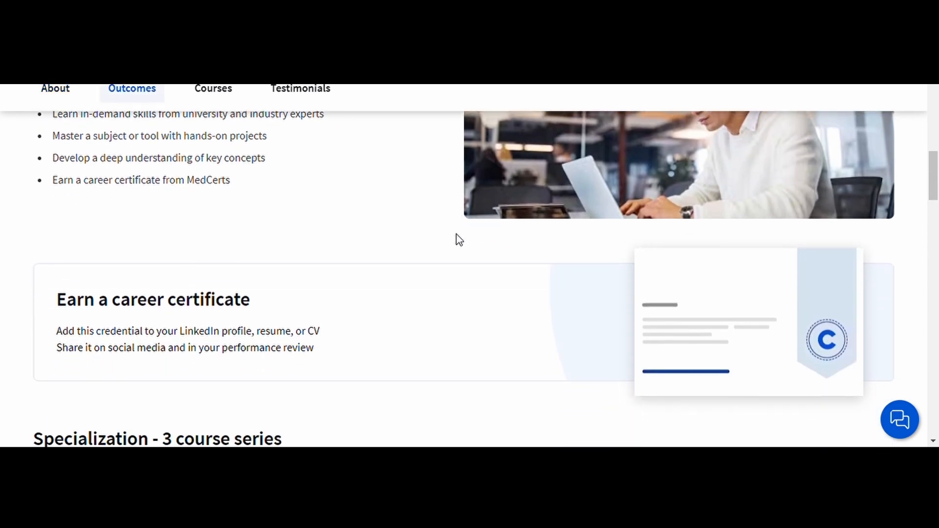
scroll(down, 3)
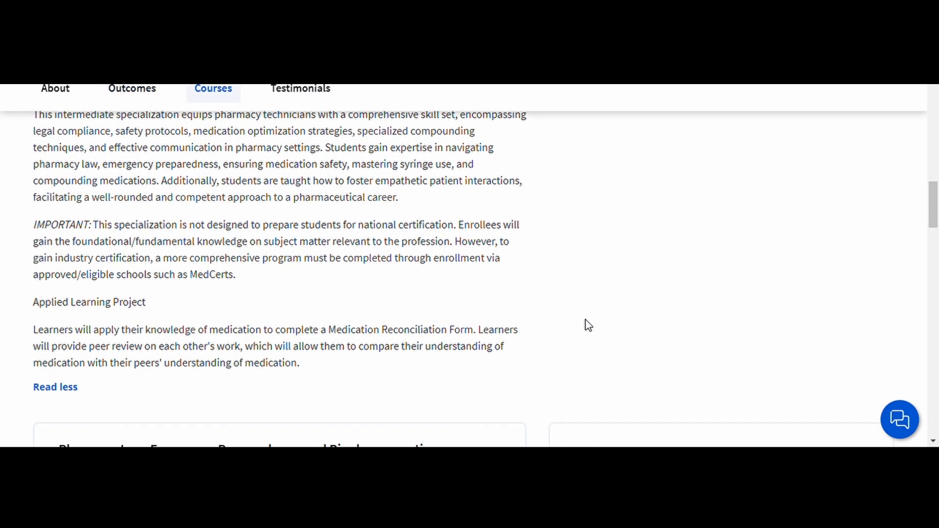
scroll(down, 3)
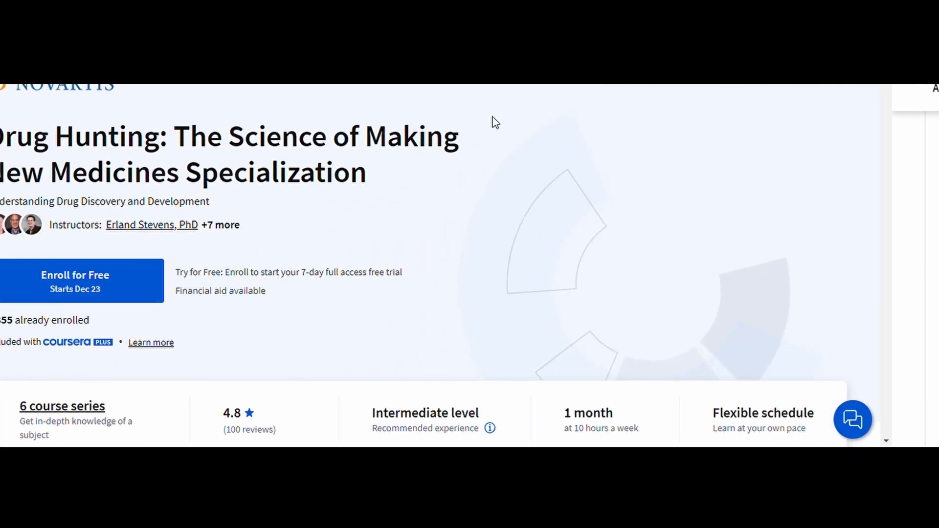
Read the Drug Hunting page's About, Skills and Outcomes down to the 6-course series
scroll(down, 3)
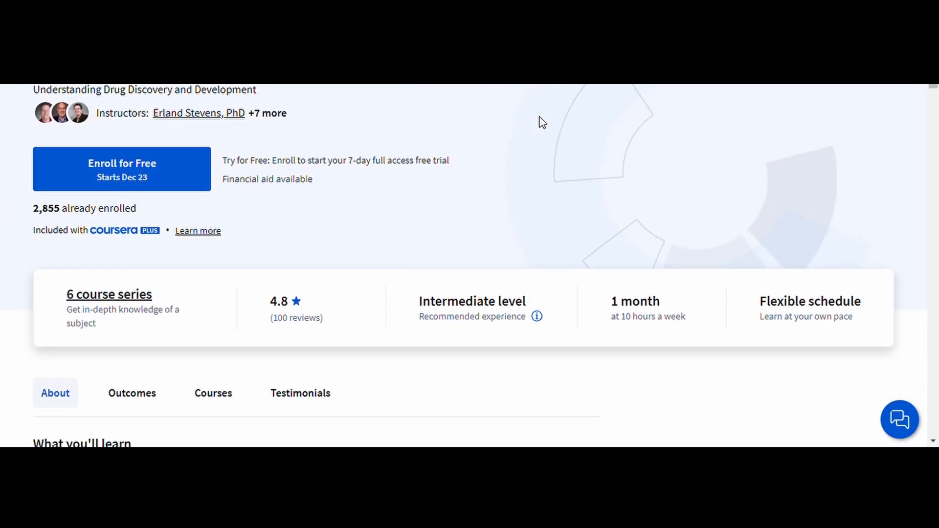
scroll(down, 3)
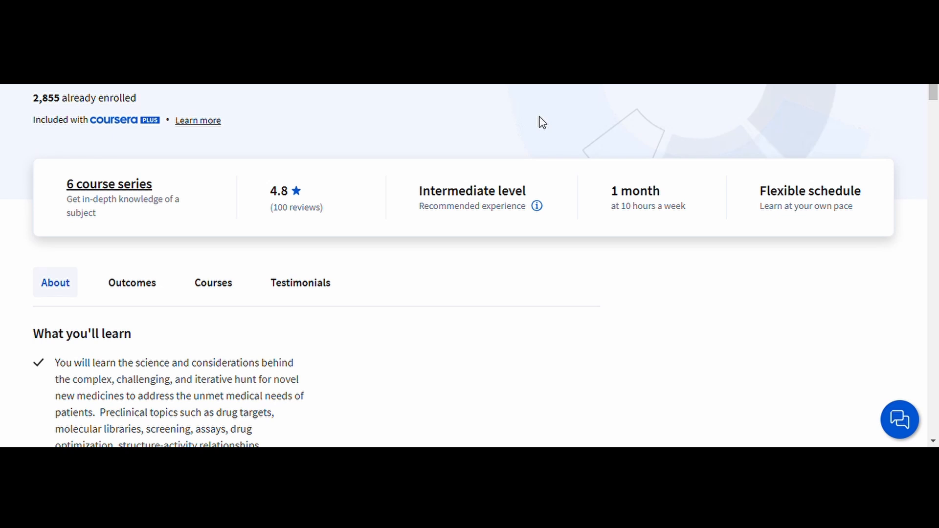
scroll(down, 3)
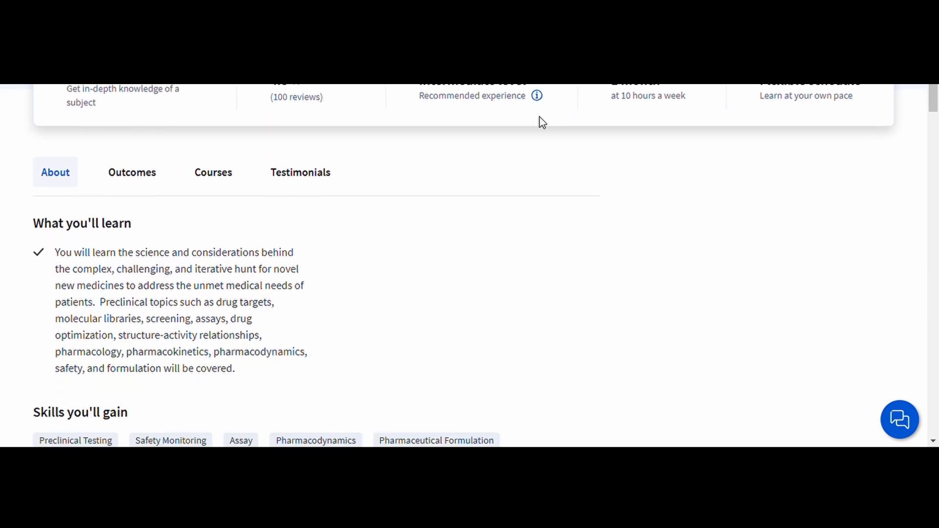
scroll(down, 3)
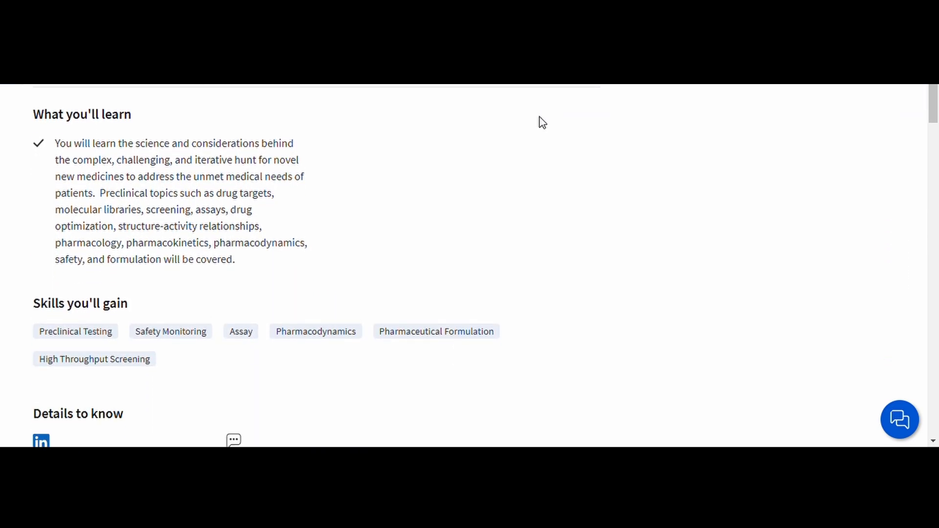
scroll(down, 3)
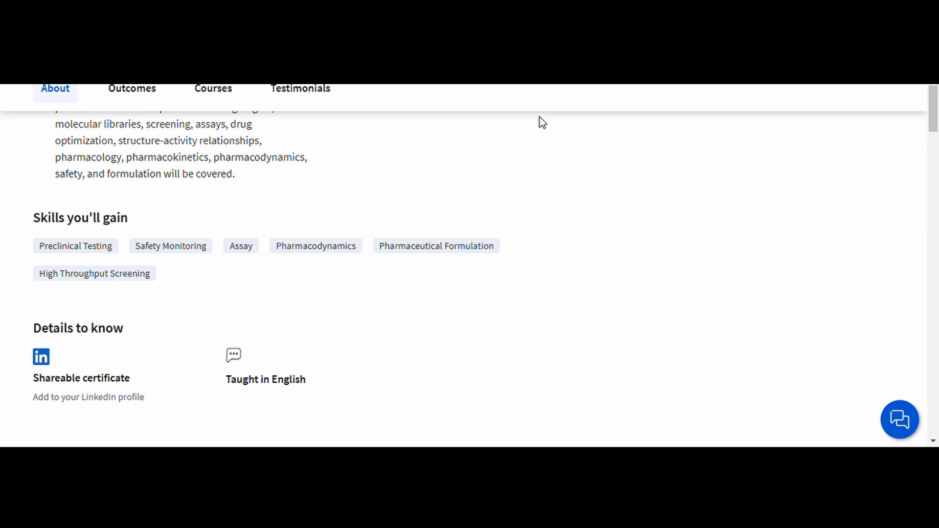
scroll(down, 3)
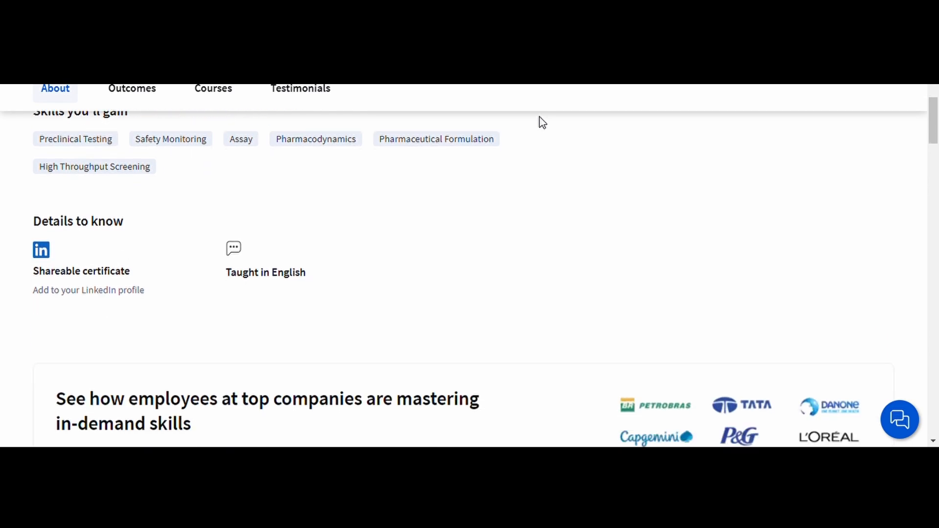
scroll(down, 3)
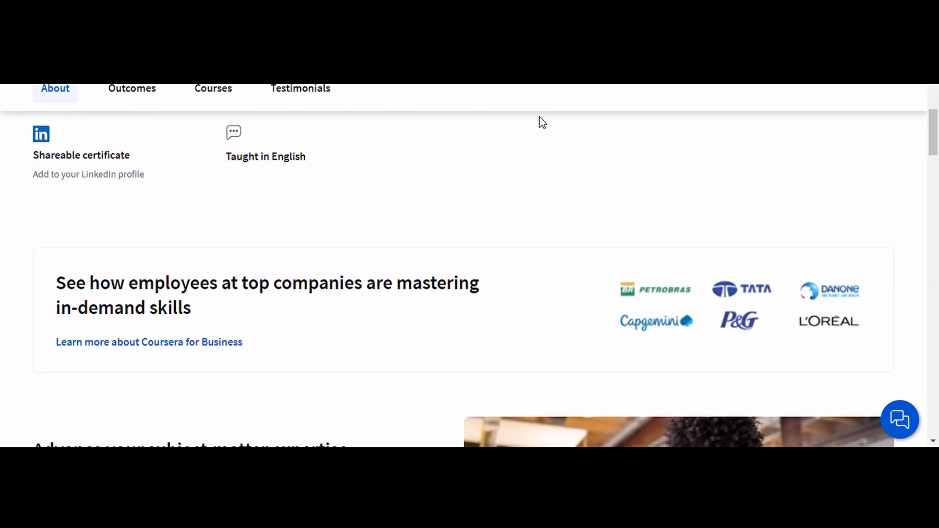
scroll(down, 3)
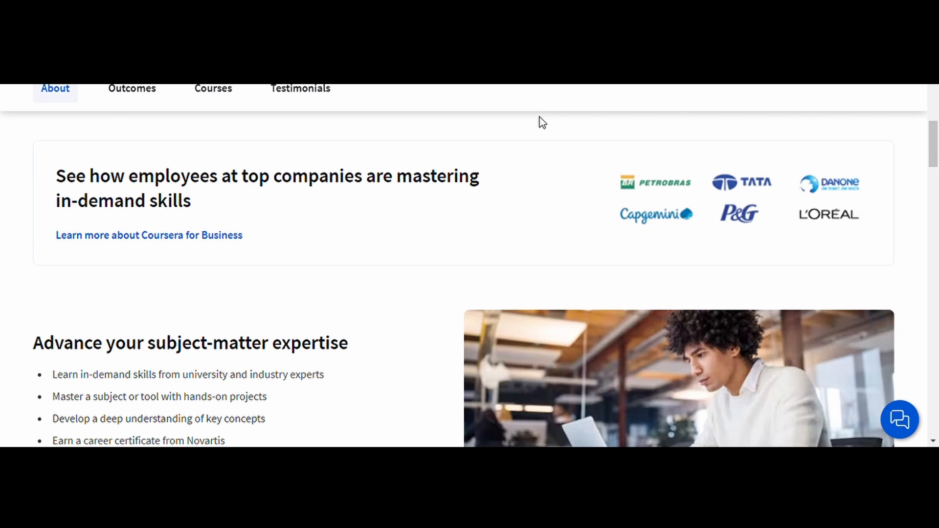
scroll(down, 3)
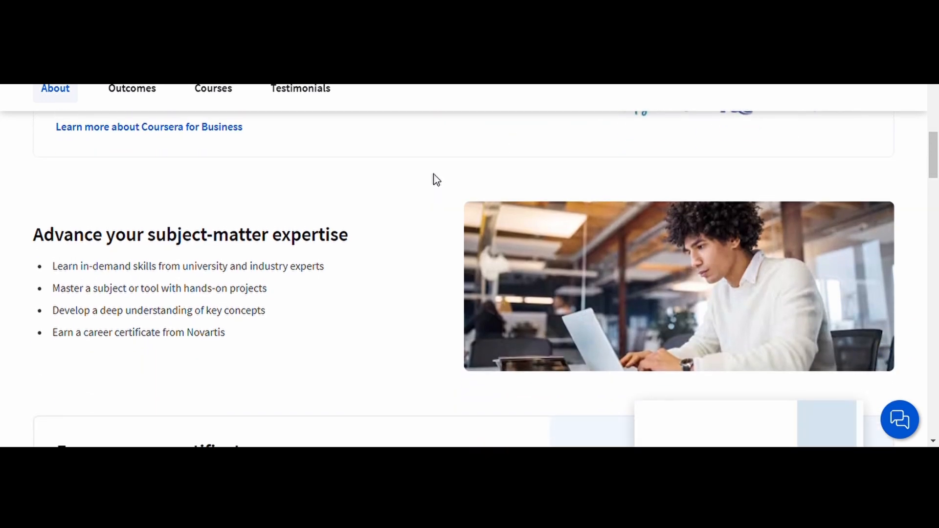
click(131, 88)
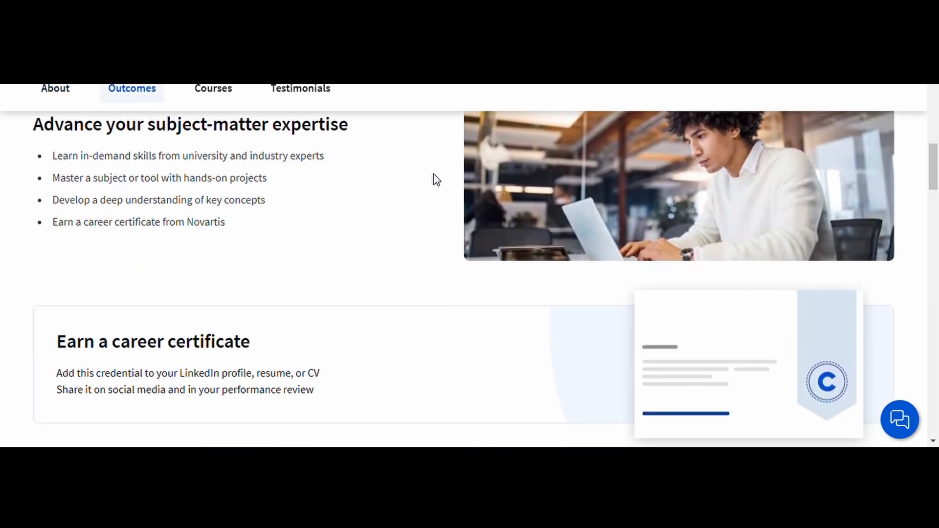
scroll(down, 3)
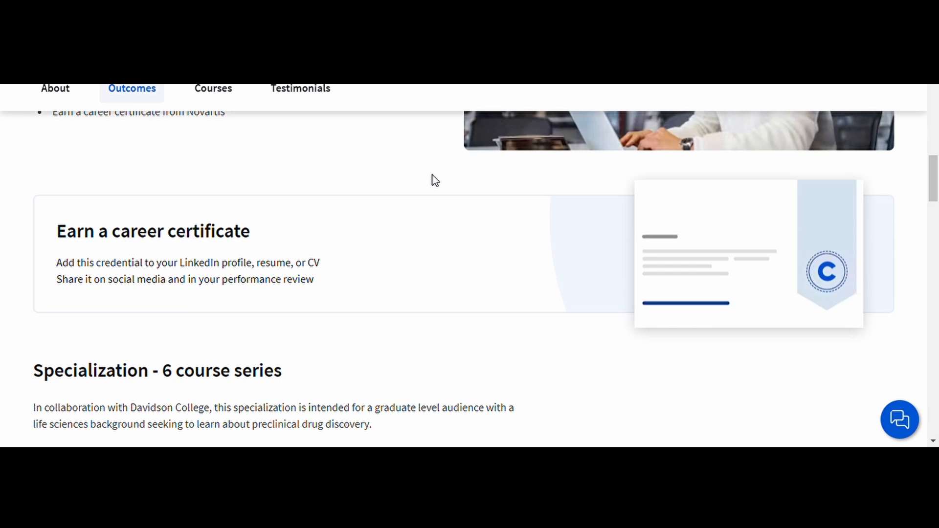
scroll(down, 3)
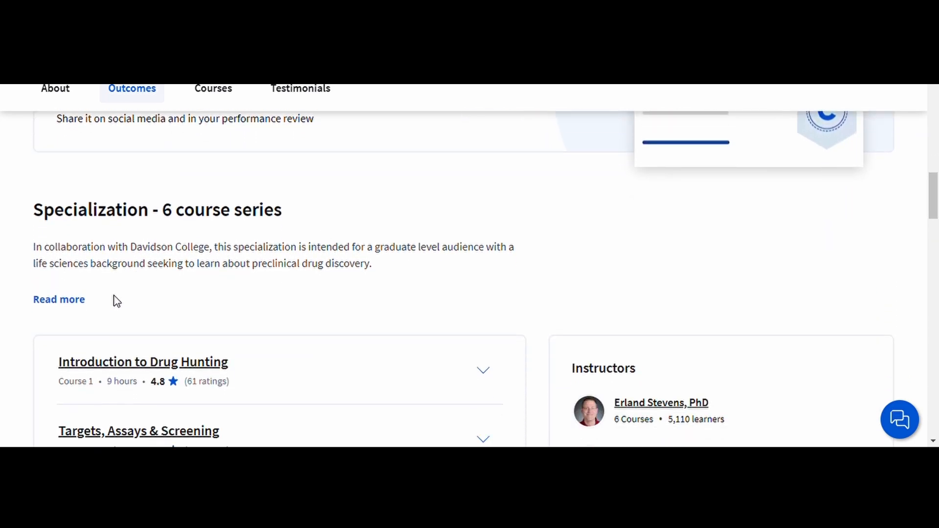
Expand the 6-course series 'Read more' text and view the course list and Instructors panel
click(58, 299)
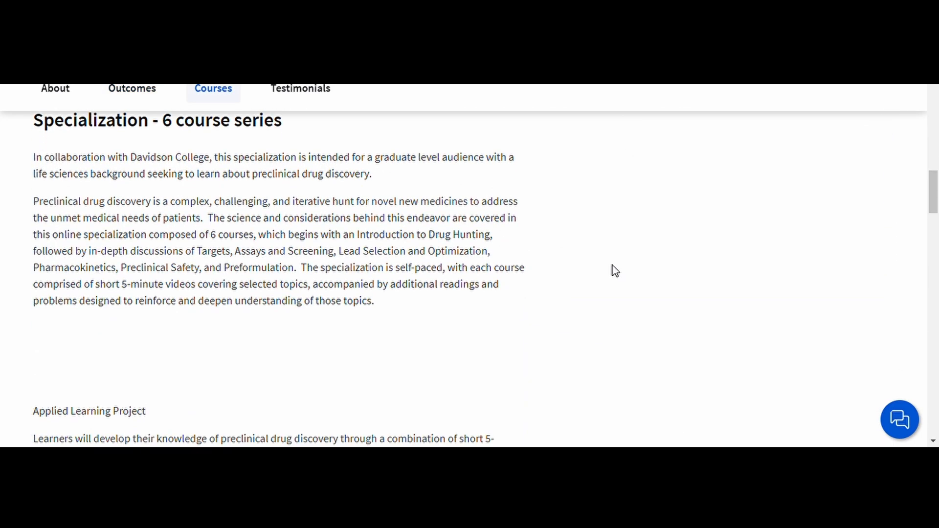
scroll(down, 3)
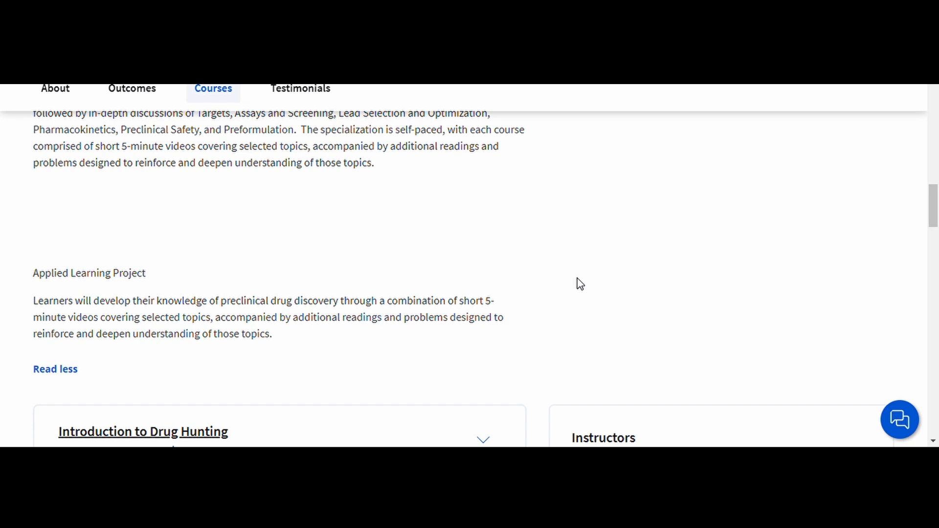
scroll(down, 3)
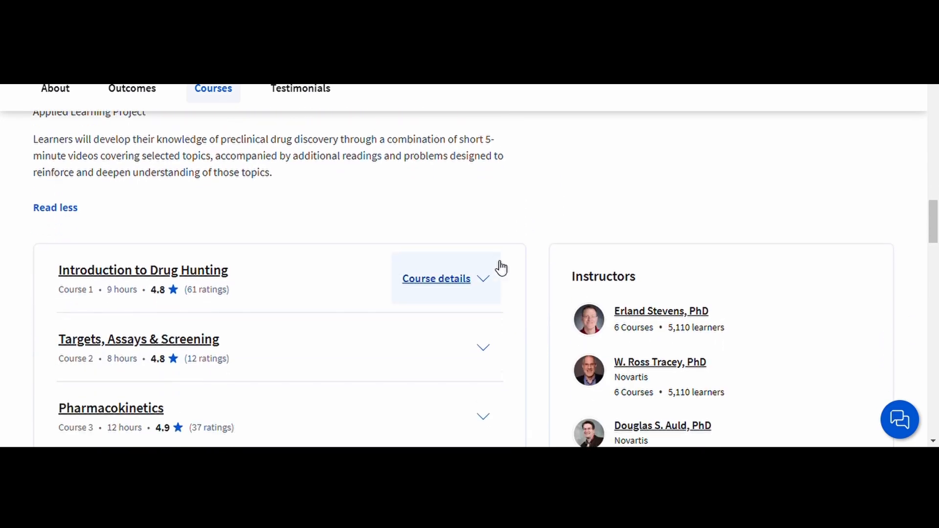